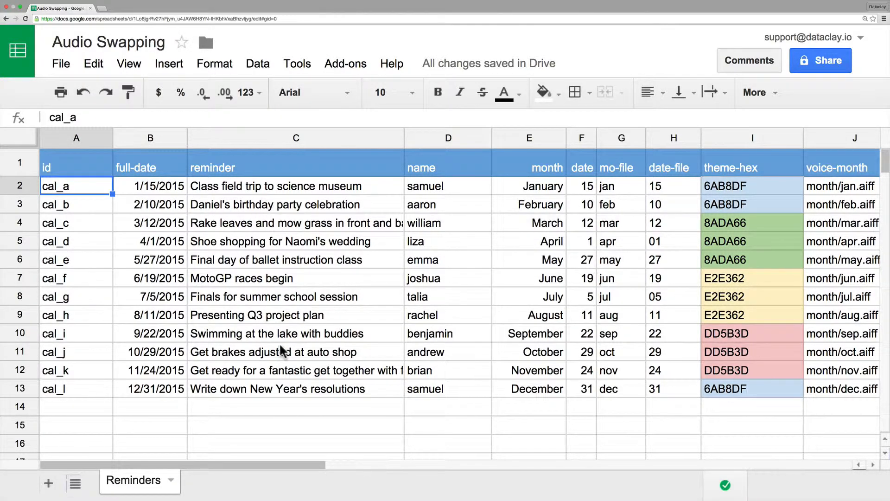
{"action": "mouse_move", "coordinate": [379, 275]}
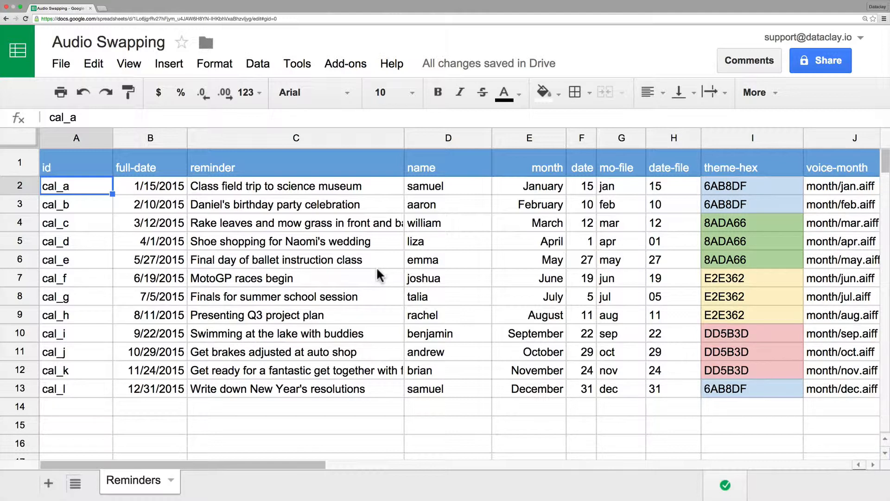
{"action": "mouse_move", "coordinate": [334, 209]}
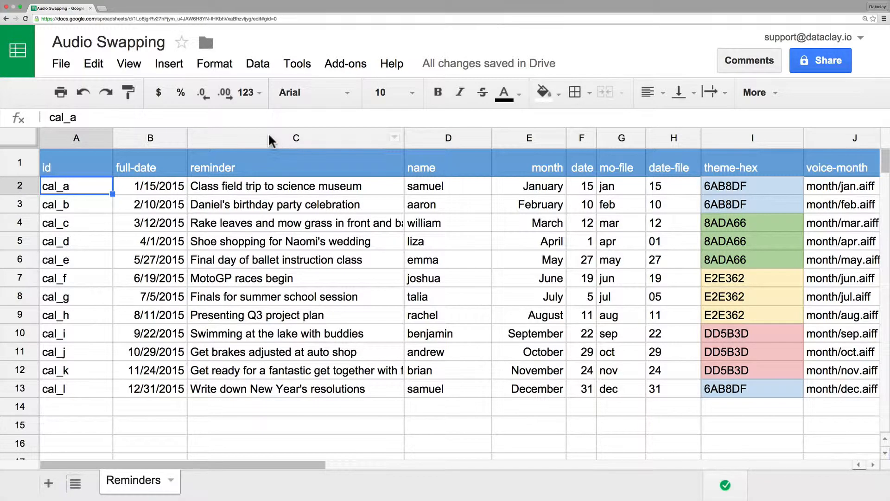
Insert a new 'output' column to the left of the reminder column
{"action": "right_click", "coordinate": [295, 138]}
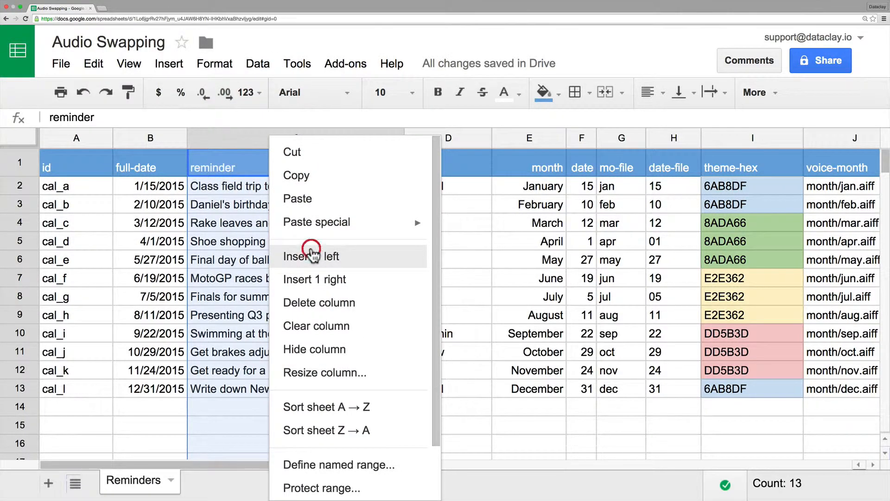
{"action": "left_click", "coordinate": [311, 256]}
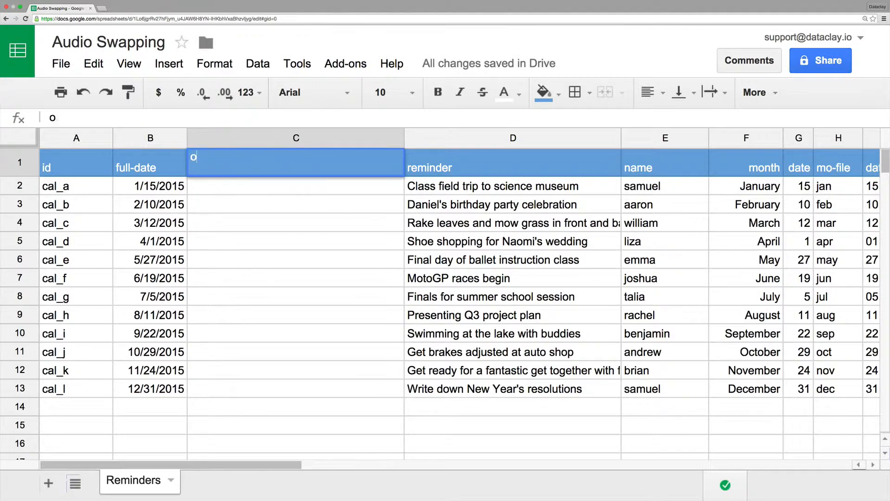
{"action": "type", "text": "utput"}
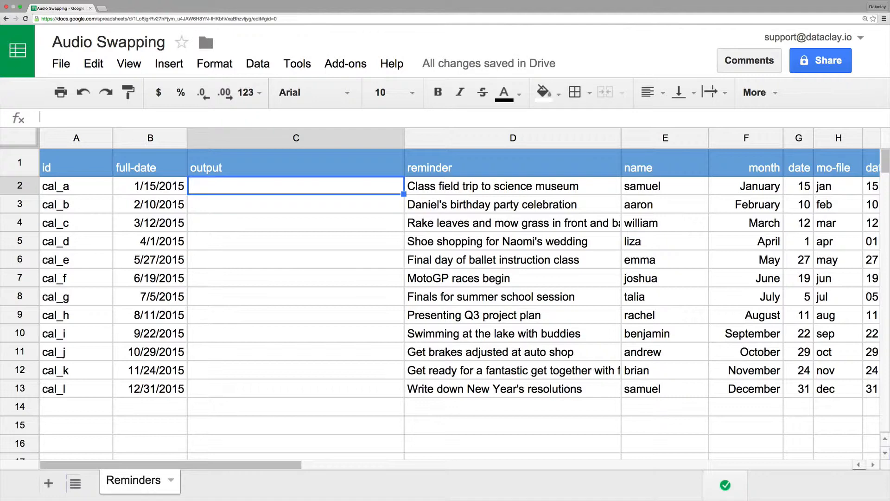
Fill the output column with file names field_trip, bday_party and rake_leaves
{"action": "type", "text": "field_trip"}
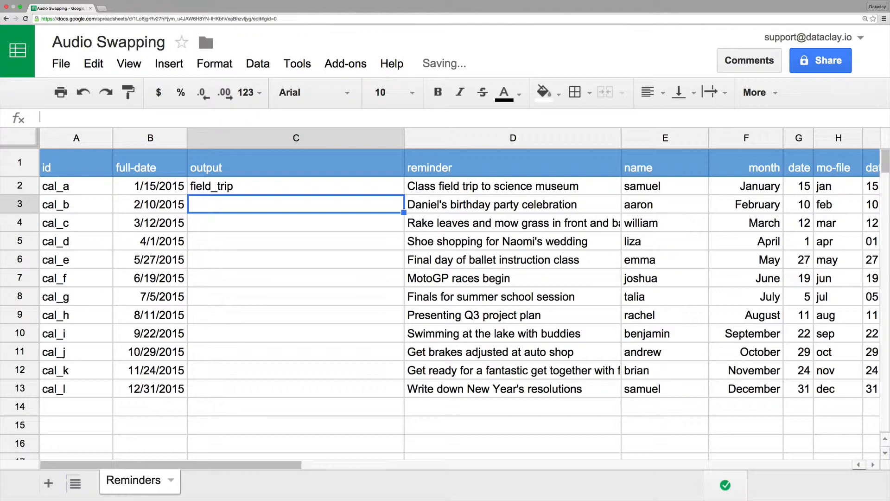
{"action": "type", "text": "bday_party"}
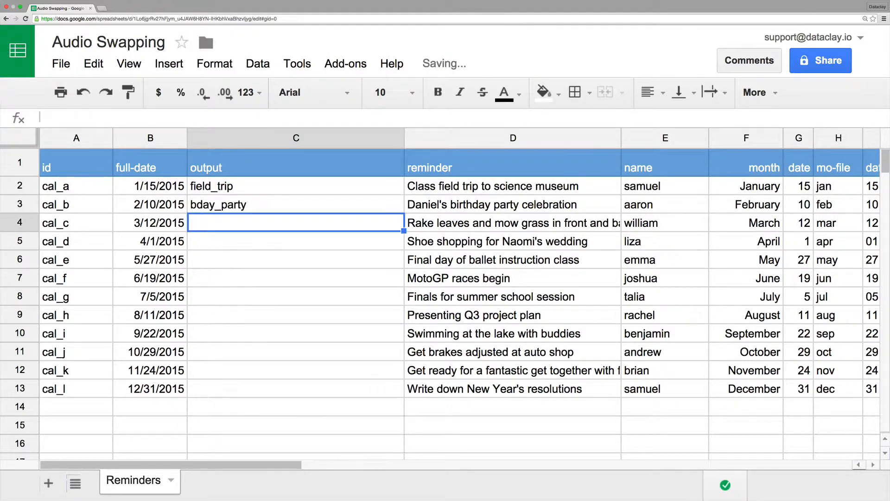
{"action": "type", "text": "rake_le"}
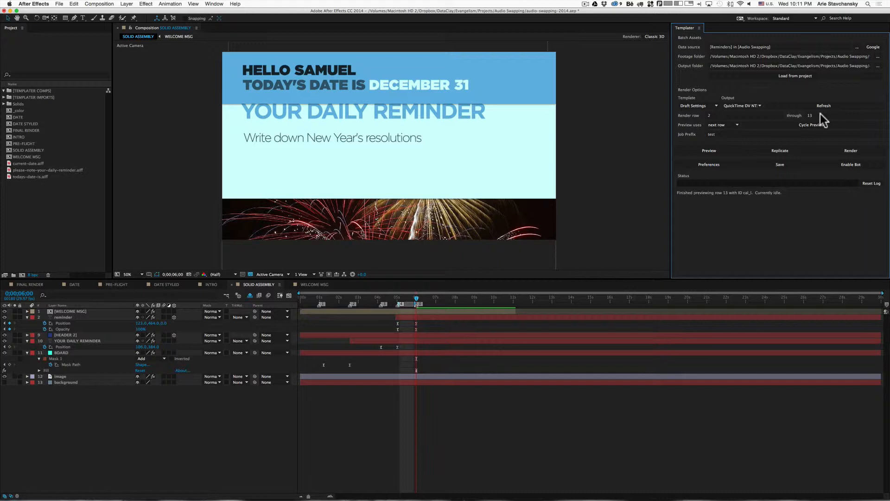
Set Templater to process rows 2 through 4 and replicate them into comps
{"action": "left_click", "coordinate": [815, 115]}
{"action": "type", "text": "4"}
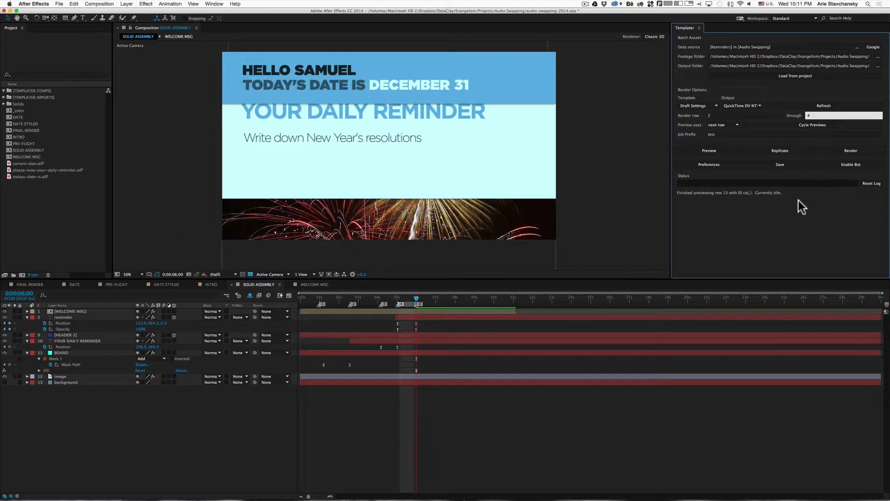
{"action": "mouse_move", "coordinate": [799, 229]}
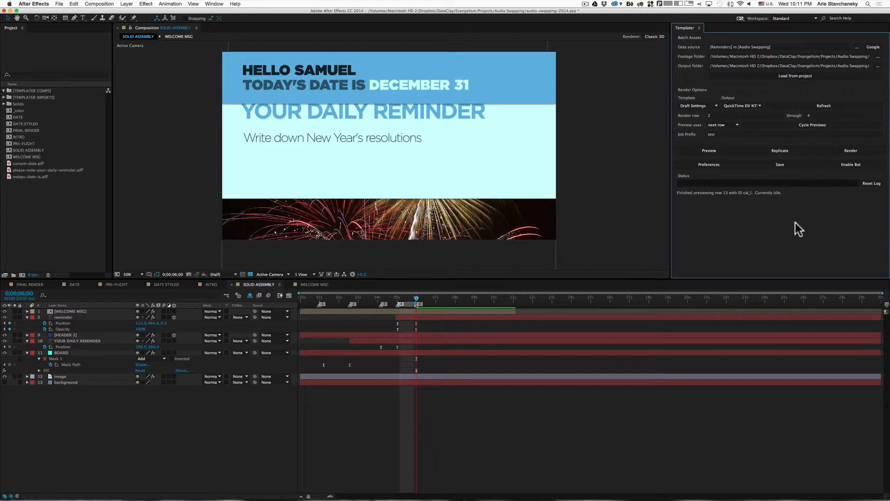
{"action": "left_click", "coordinate": [851, 150]}
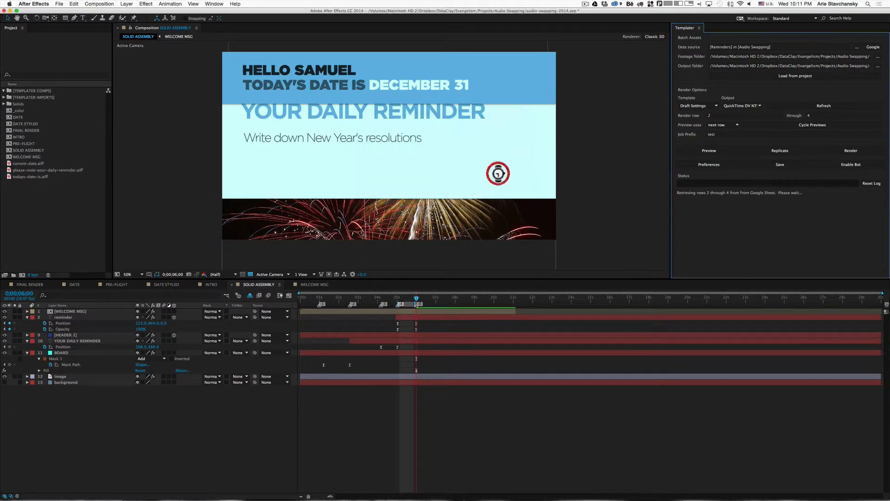
{"action": "left_click", "coordinate": [850, 150]}
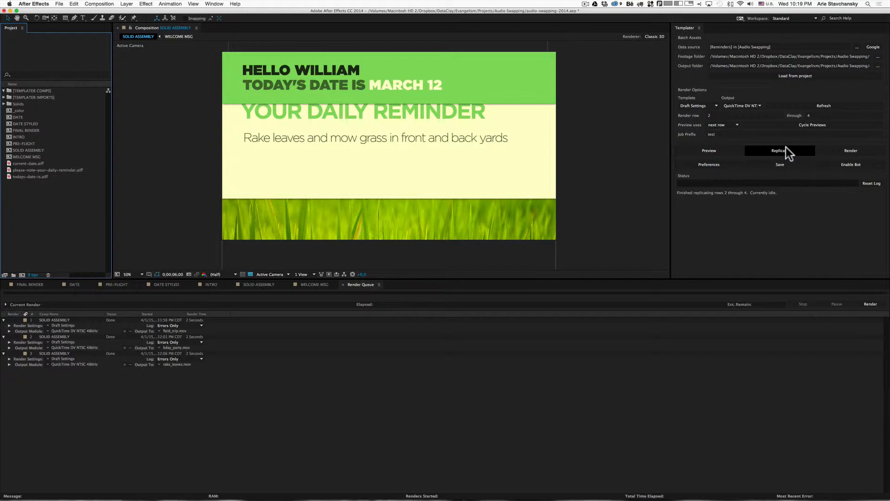
Replicate rows 2 through 4 and reveal the resulting comps in the [TEMPLATER COMPS] folder
{"action": "left_click", "coordinate": [780, 150]}
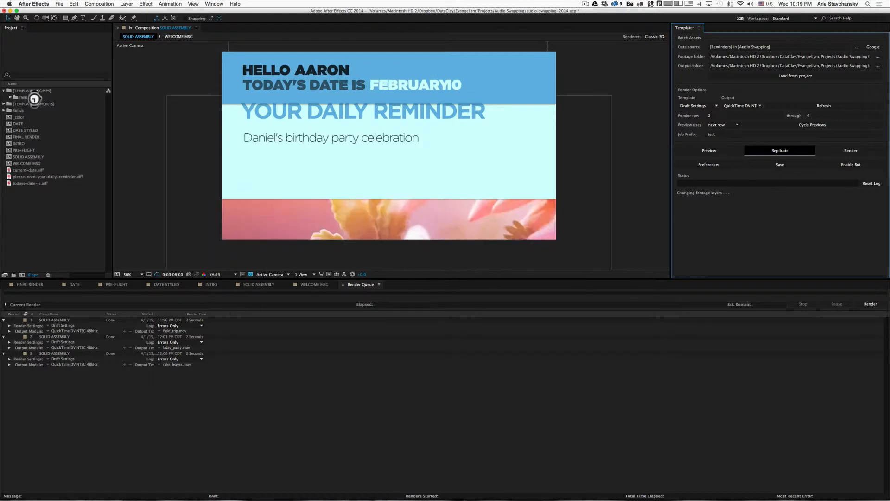
{"action": "left_click", "coordinate": [780, 150]}
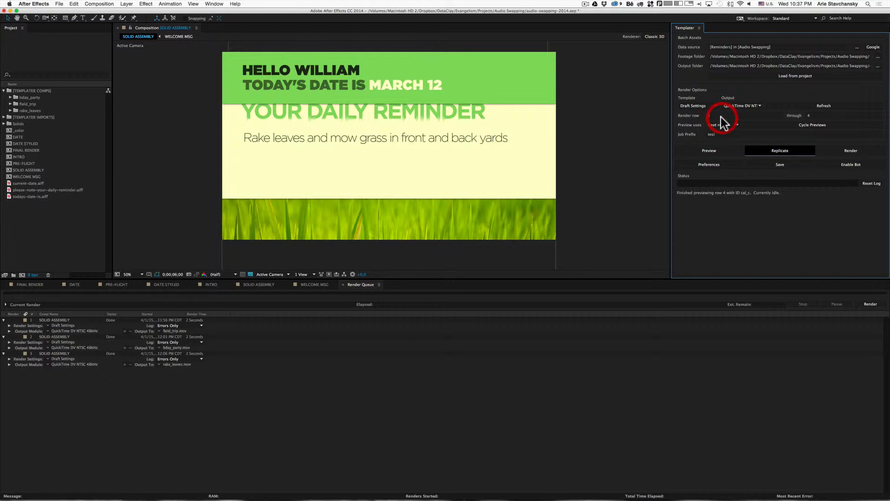
Render sheet rows 4 through 6, replacing old output files, and watch the Render Queue finish
{"action": "left_click", "coordinate": [744, 115]}
{"action": "type", "text": "6"}
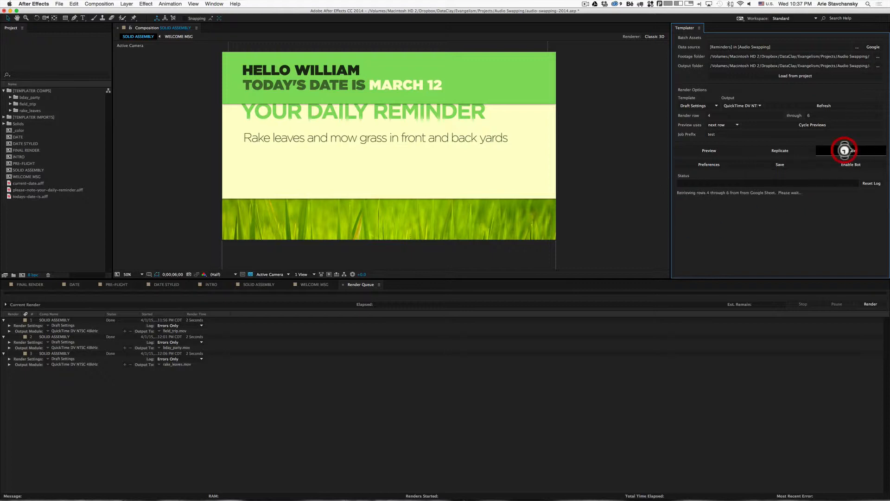
{"action": "left_click", "coordinate": [851, 150]}
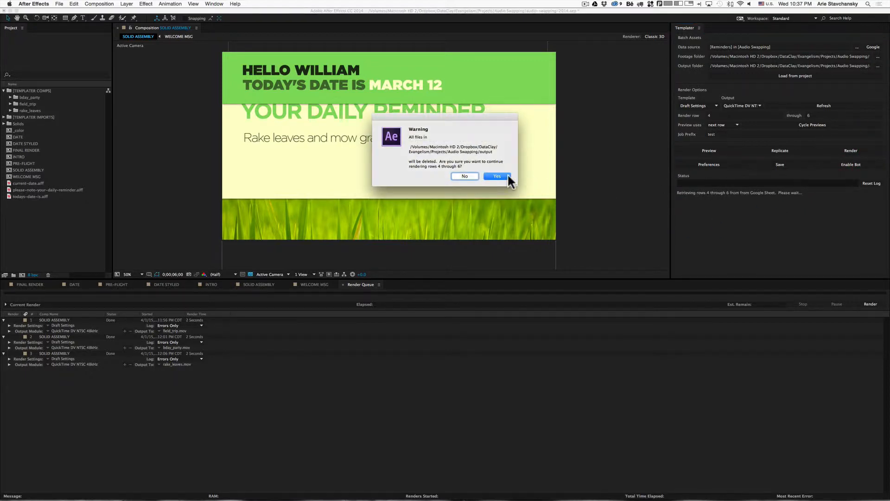
{"action": "left_click", "coordinate": [497, 176]}
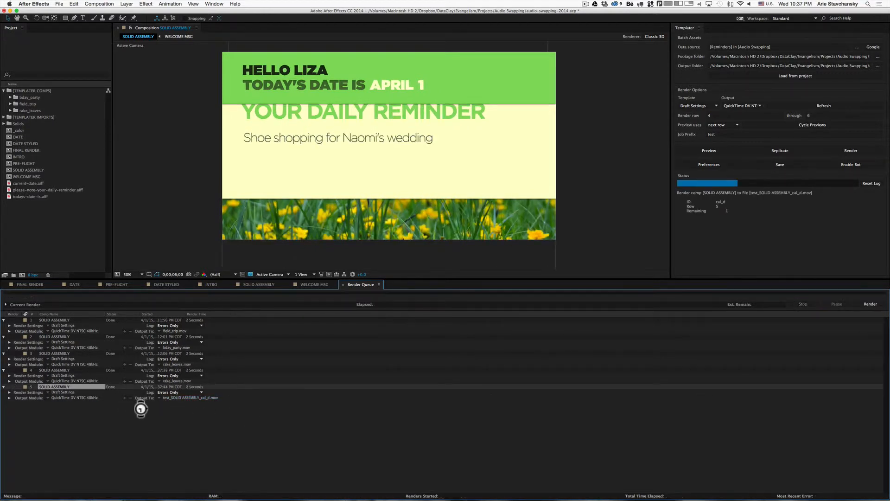
{"action": "left_click", "coordinate": [871, 304]}
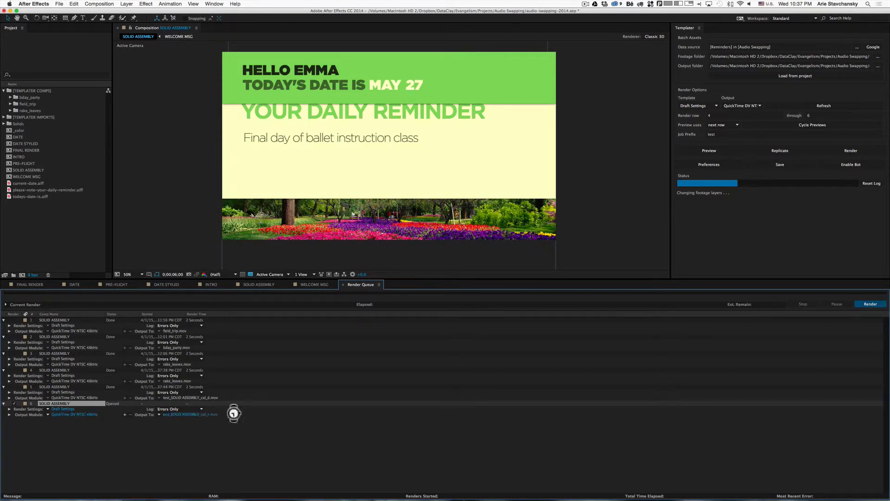
{"action": "left_click", "coordinate": [869, 304]}
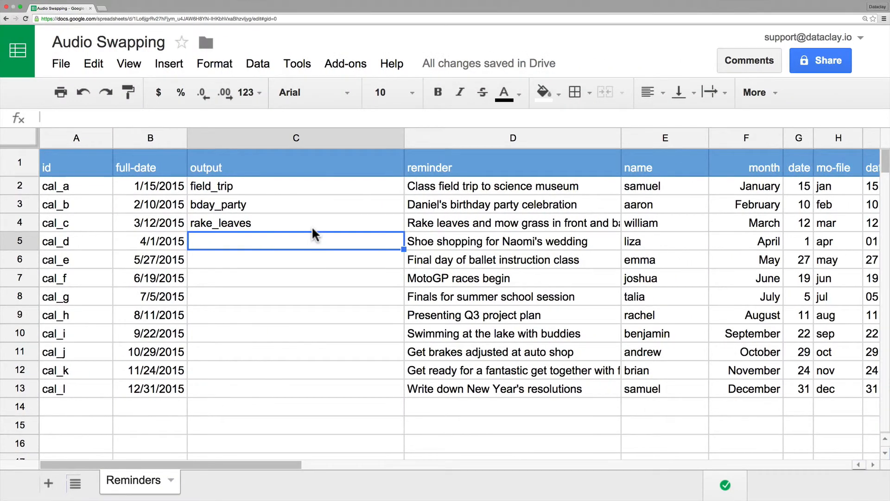
Review the output column cells C2, C4 and C5 in the Reminders sheet
{"action": "left_click", "coordinate": [295, 185]}
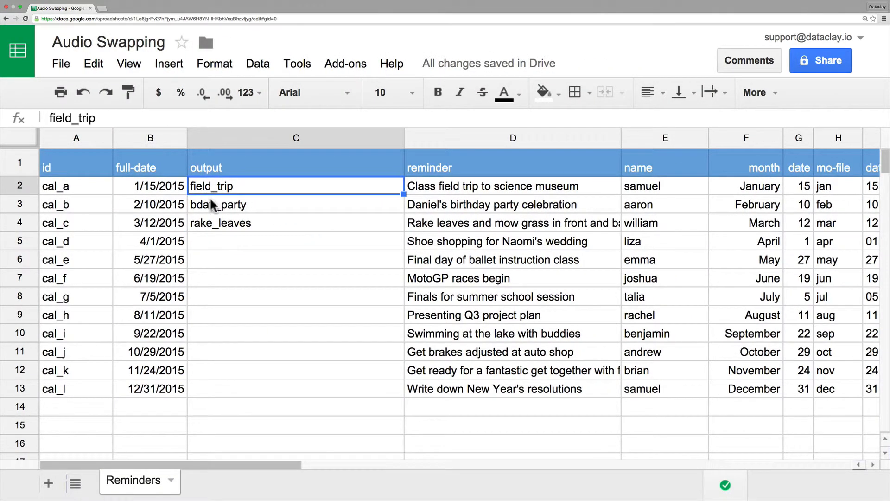
{"action": "left_click", "coordinate": [220, 223]}
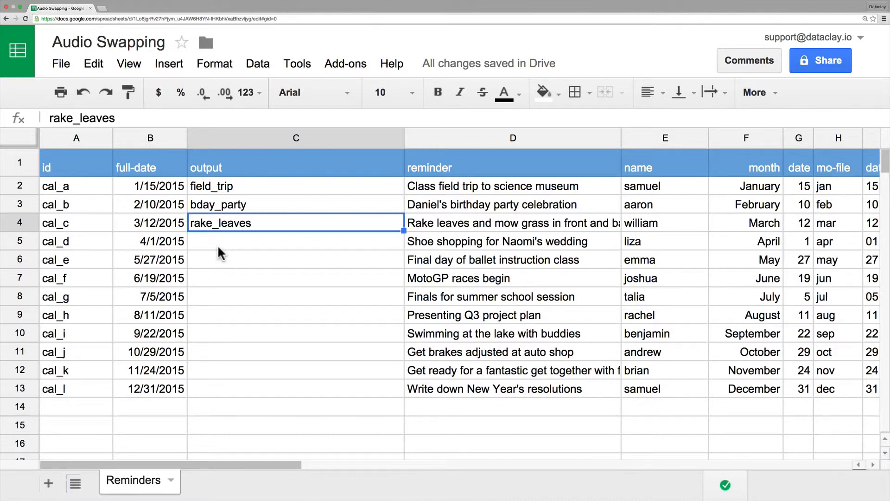
{"action": "mouse_move", "coordinate": [396, 225]}
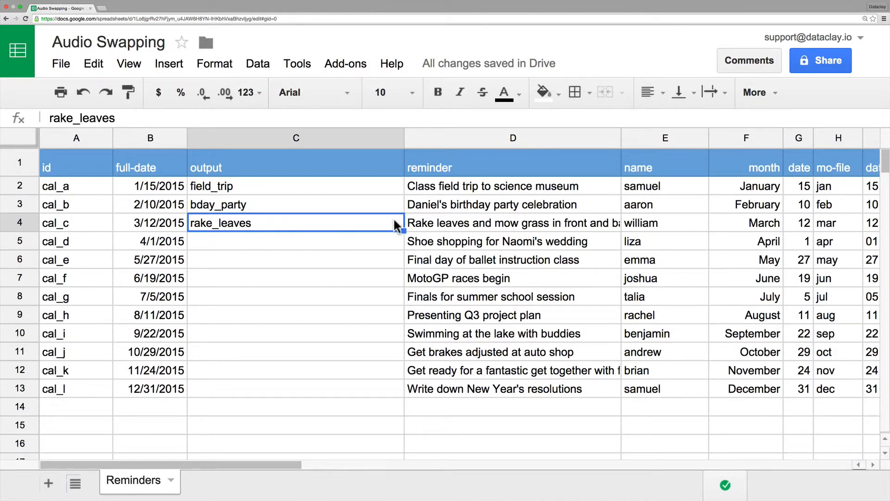
{"action": "left_click", "coordinate": [295, 242]}
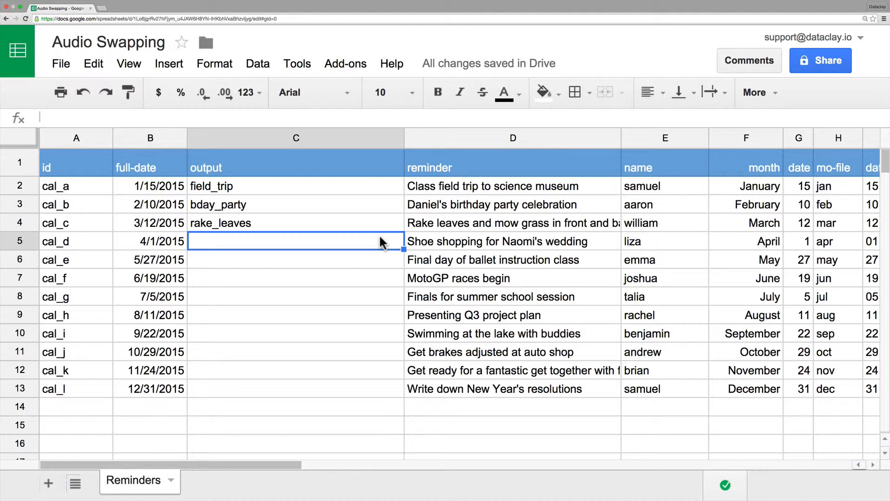
{"action": "mouse_move", "coordinate": [79, 256]}
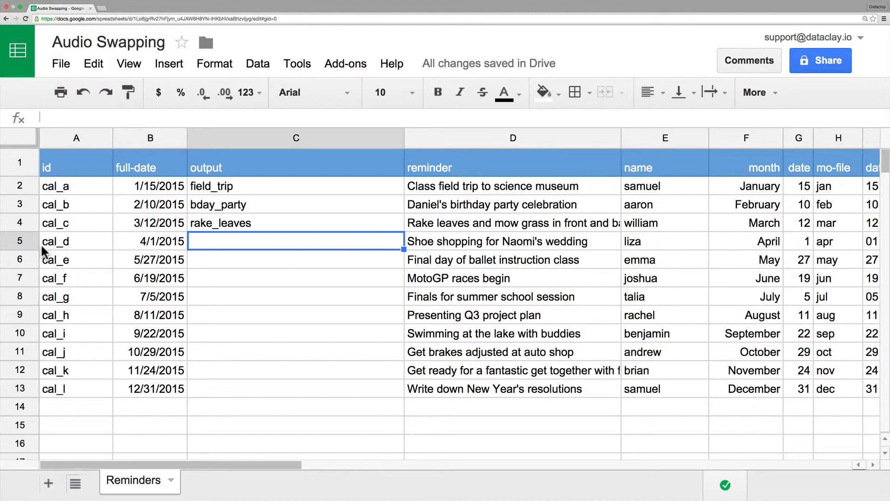
{"action": "mouse_move", "coordinate": [58, 248]}
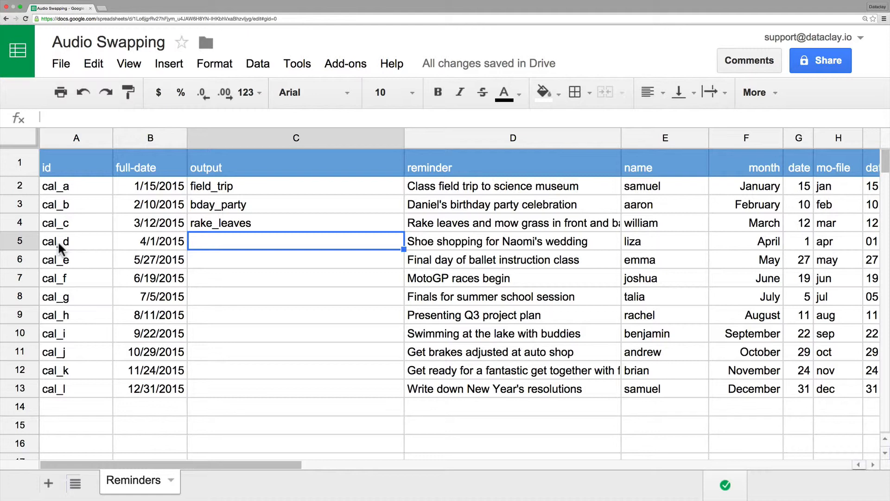
{"action": "mouse_move", "coordinate": [372, 250]}
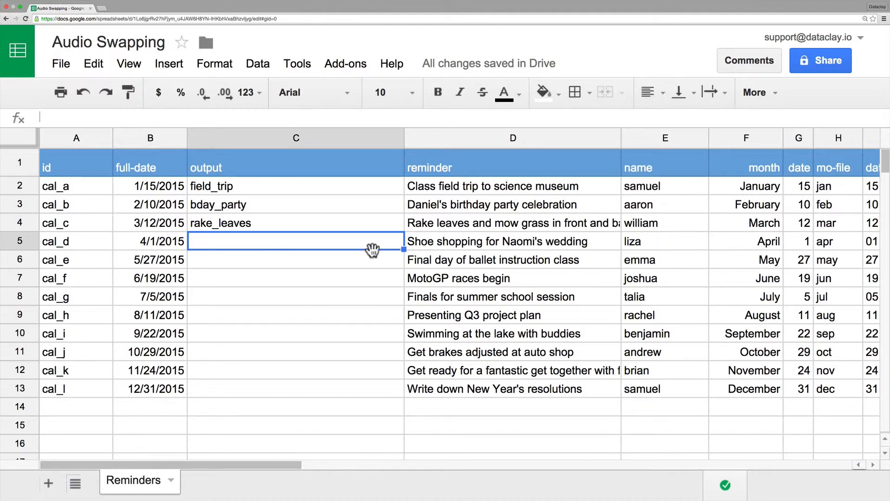
Enter =CONCATENATE(A5, "_", E5) in C5 to join id and name with an underscore
{"action": "type", "text": "="}
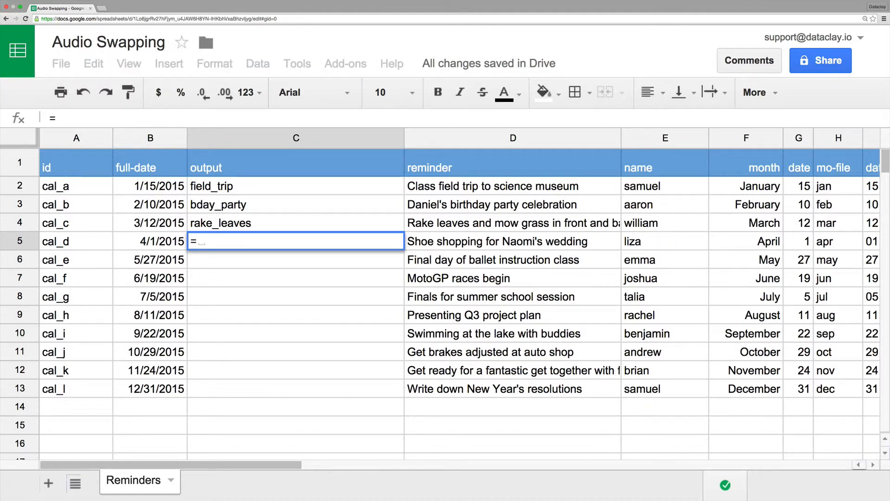
{"action": "type", "text": "CONCATENATE("}
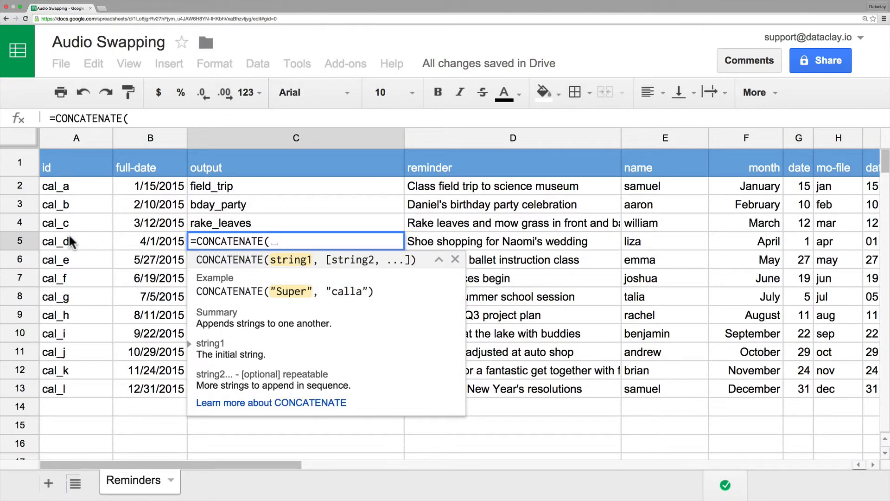
{"action": "left_click", "coordinate": [56, 241]}
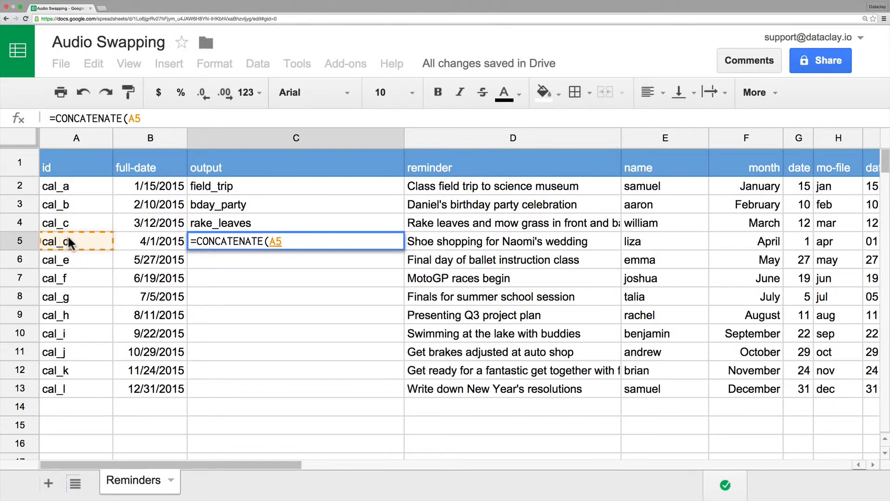
{"action": "type", "text": ", \"_"}
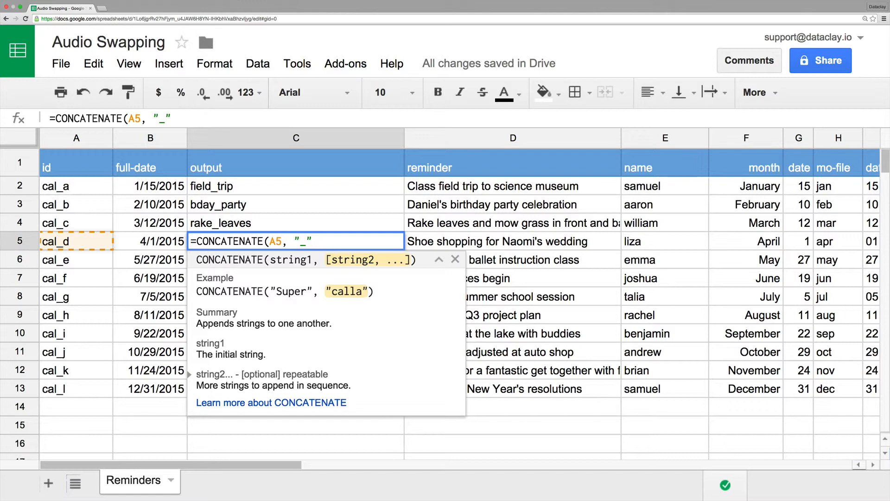
{"action": "type", "text": ","}
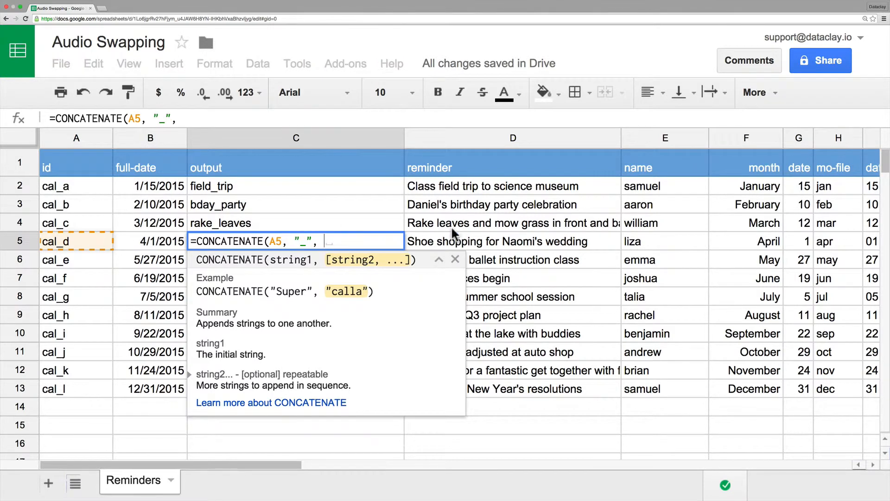
{"action": "left_click", "coordinate": [664, 241]}
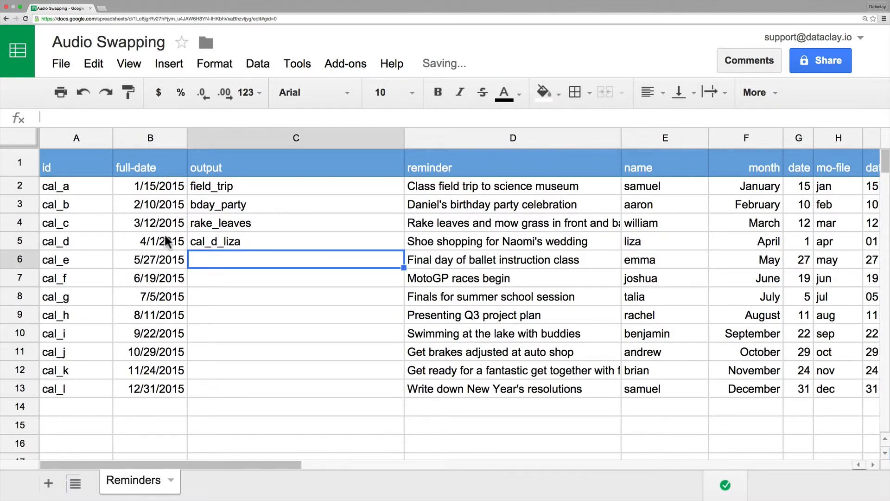
{"action": "mouse_move", "coordinate": [86, 243]}
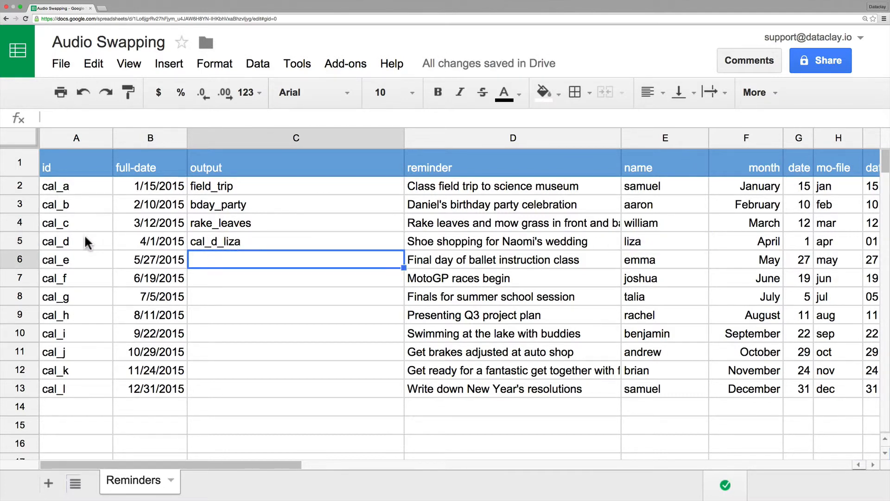
Check the resulting cal_d_liza value and the formula behind it in C5
{"action": "left_click", "coordinate": [295, 241]}
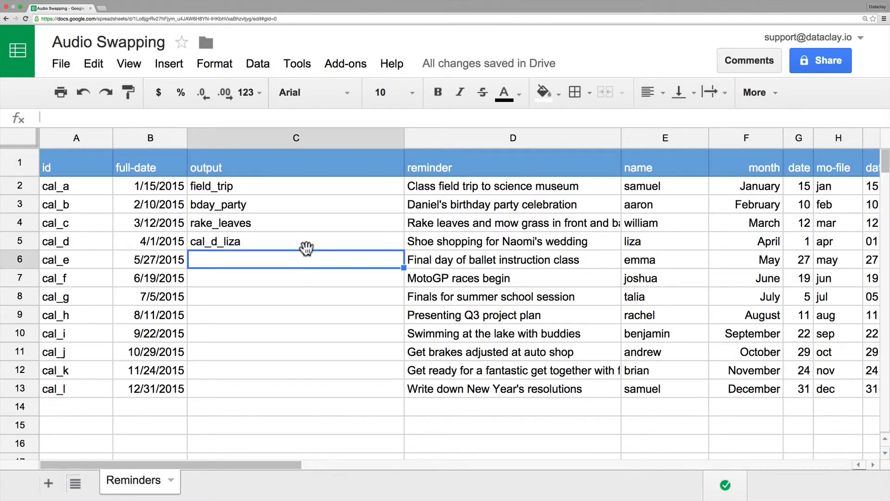
{"action": "left_click", "coordinate": [295, 241]}
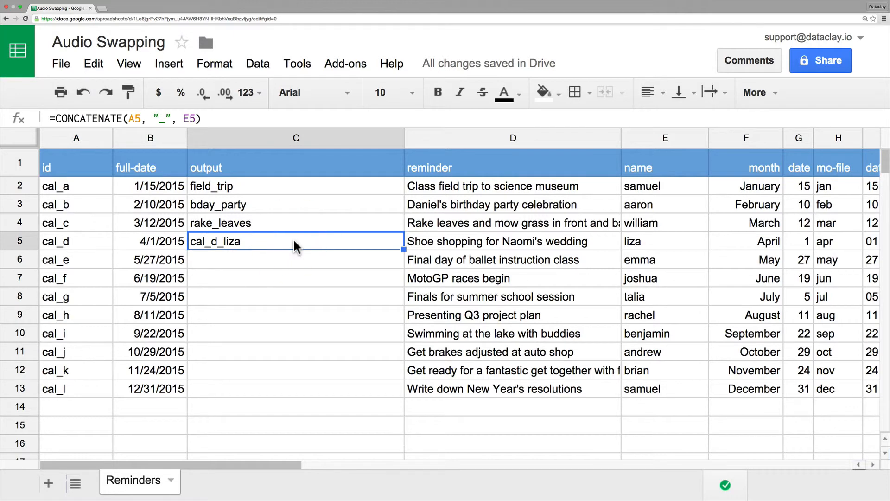